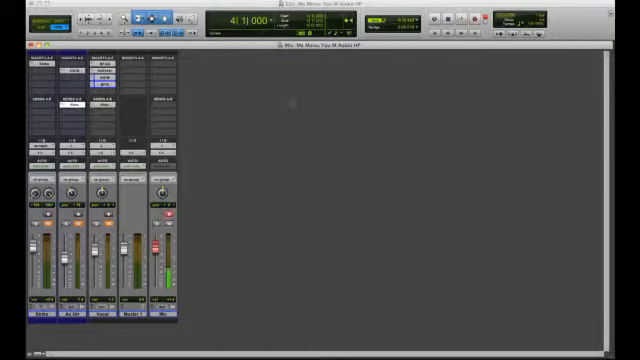
Launch the Fast Track C600 control panel from Pro Tools' Setup > Hardware peripherals
{"action": "left_click", "coordinate": [270, 5]}
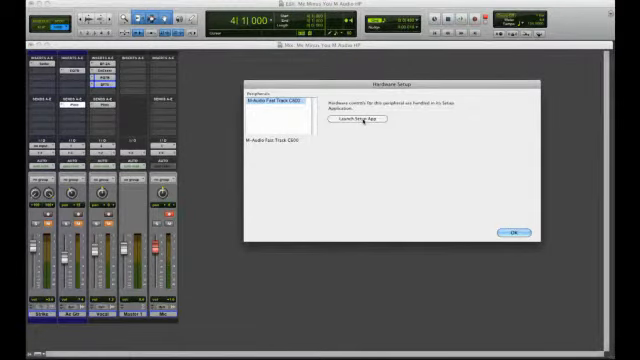
{"action": "left_click", "coordinate": [364, 120]}
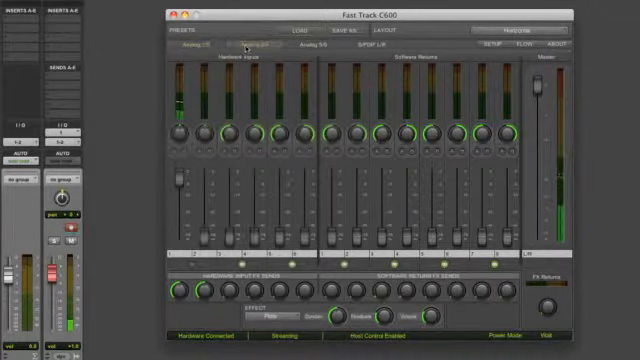
Compare the Analog 1/2 and Analog 3/4 output mixes, ending on Analog 3/4
{"action": "left_click", "coordinate": [250, 45]}
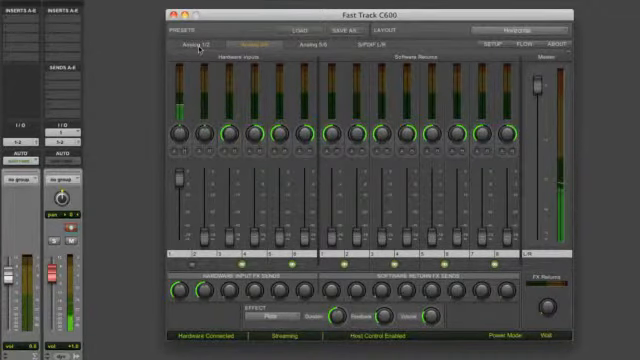
{"action": "left_click", "coordinate": [188, 47]}
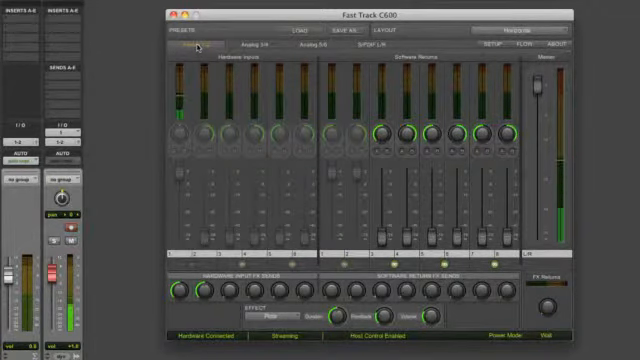
{"action": "left_click", "coordinate": [247, 47]}
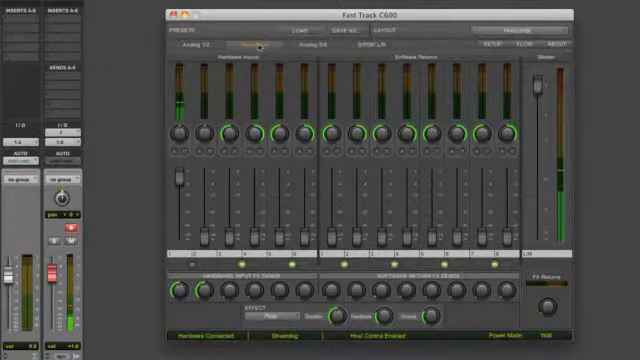
{"action": "left_click", "coordinate": [187, 48]}
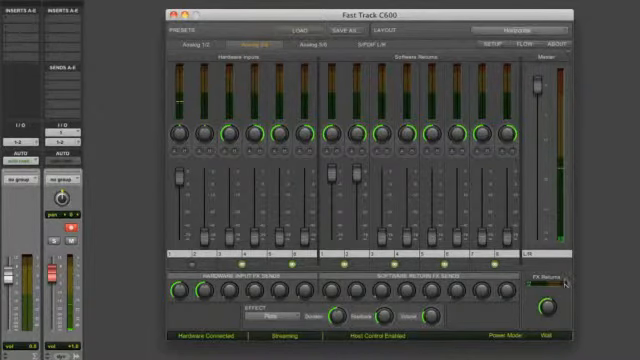
Save the current settings as preset 'Headphone Reverb' and confirm it in the load list
{"action": "left_click", "coordinate": [188, 46]}
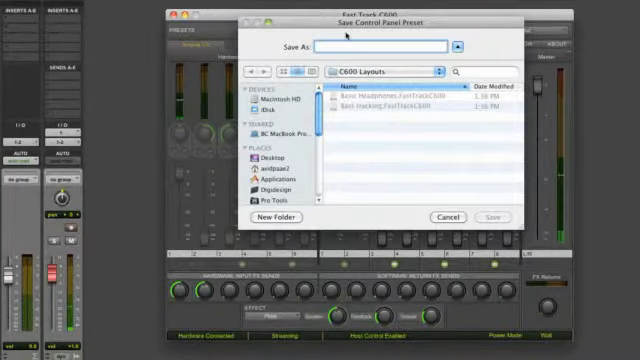
{"action": "type", "text": "Headphone Ri"}
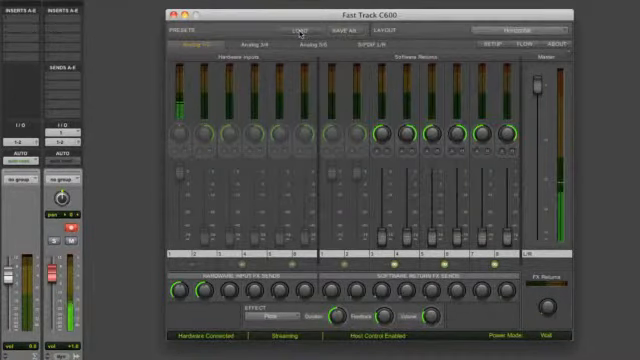
{"action": "left_click", "coordinate": [300, 32]}
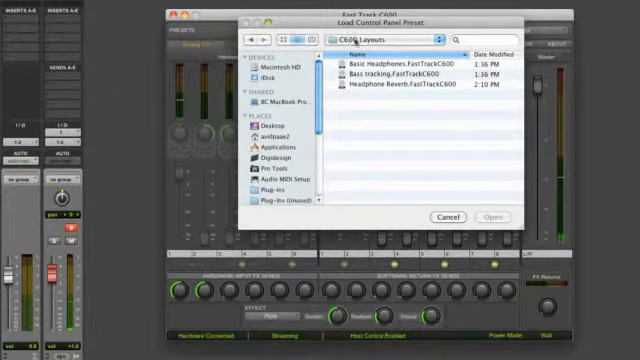